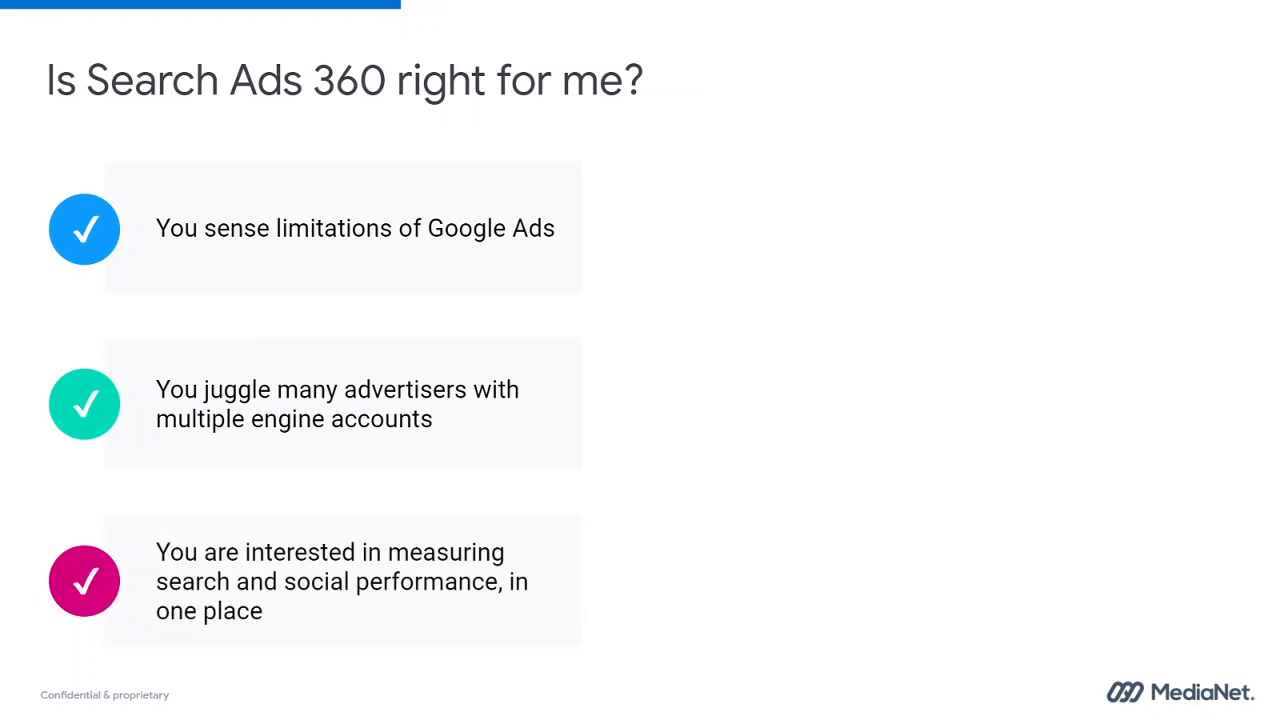
Step: Advance the build to show the fourth criterion: integrate search with other GMP products
key("Right")
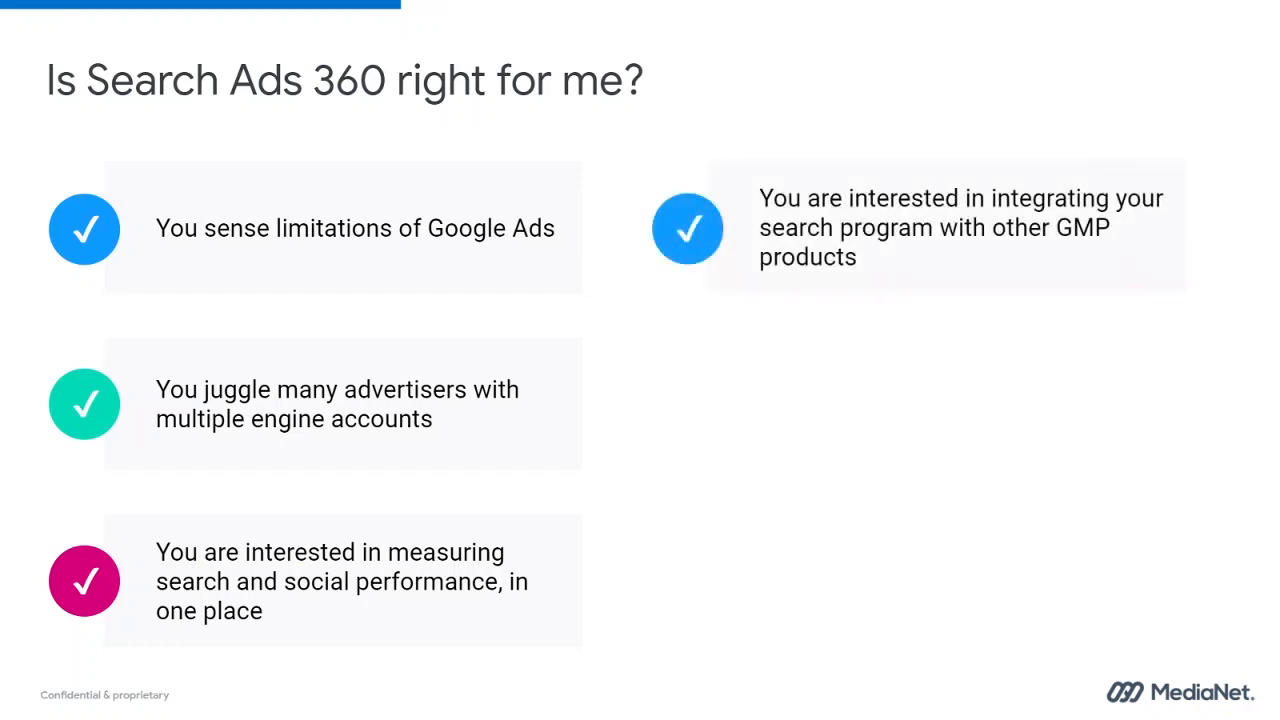